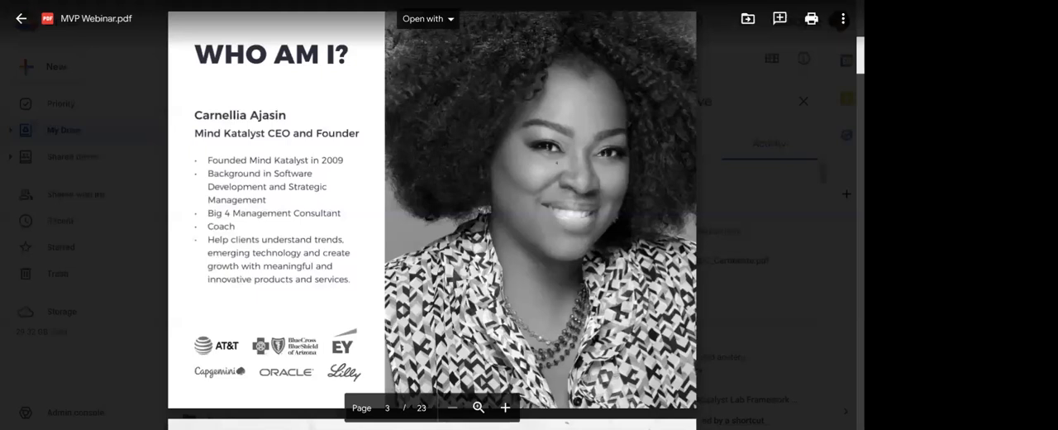
scroll("down", 3)
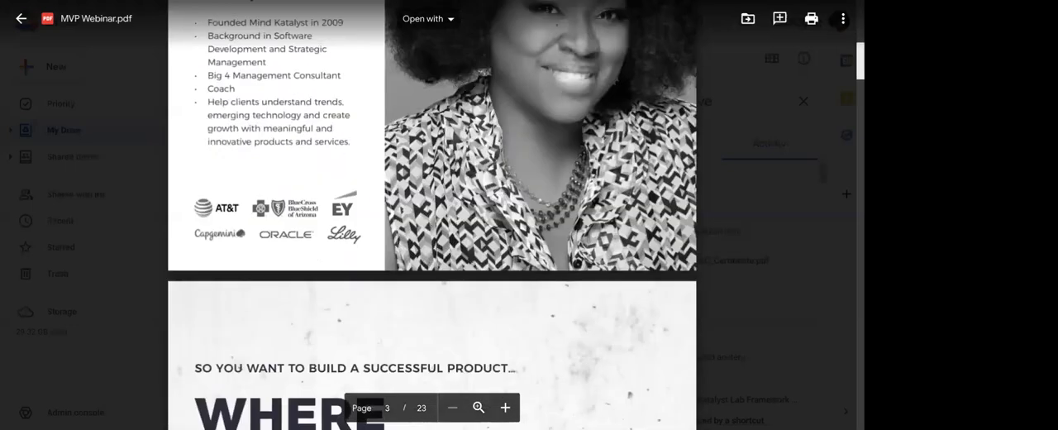
scroll("down", 3)
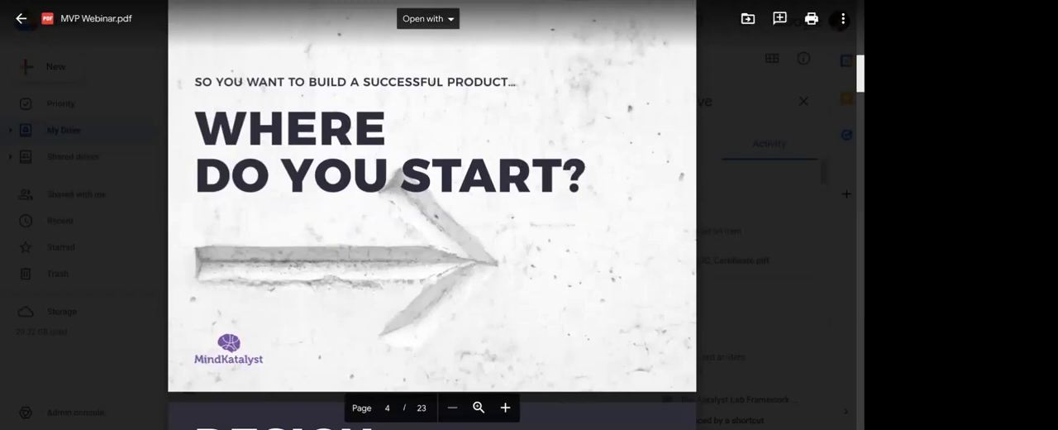
scroll("down", 3)
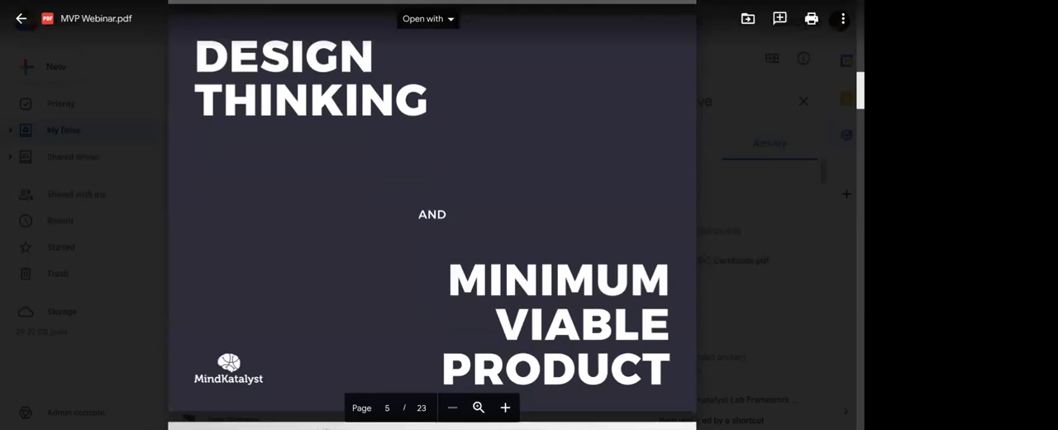
scroll("down", 3)
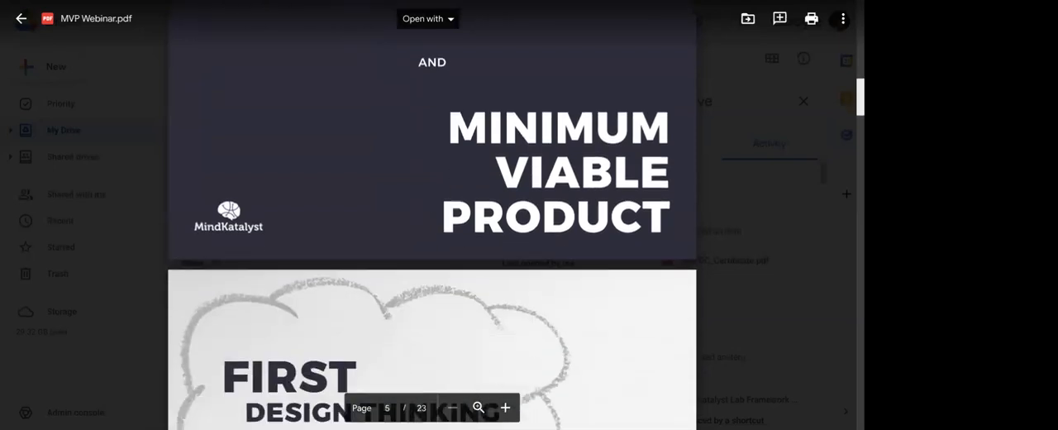
scroll("down", 3)
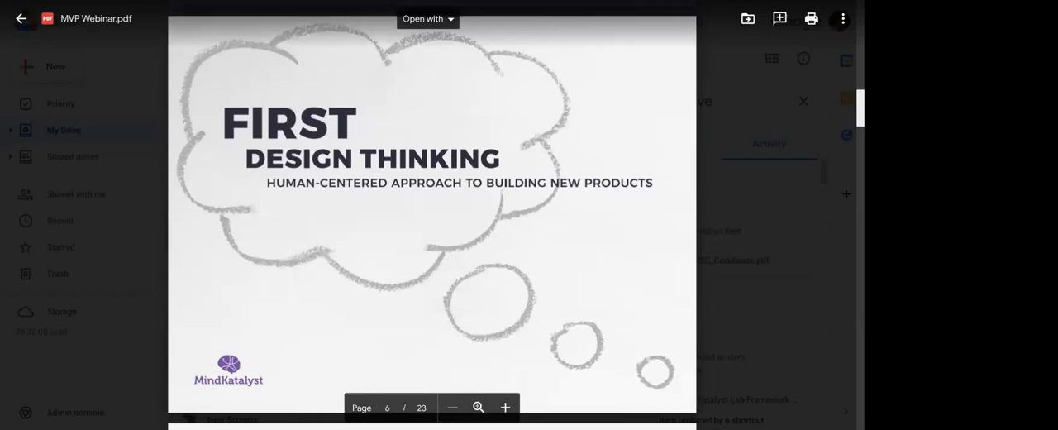
scroll("down", 3)
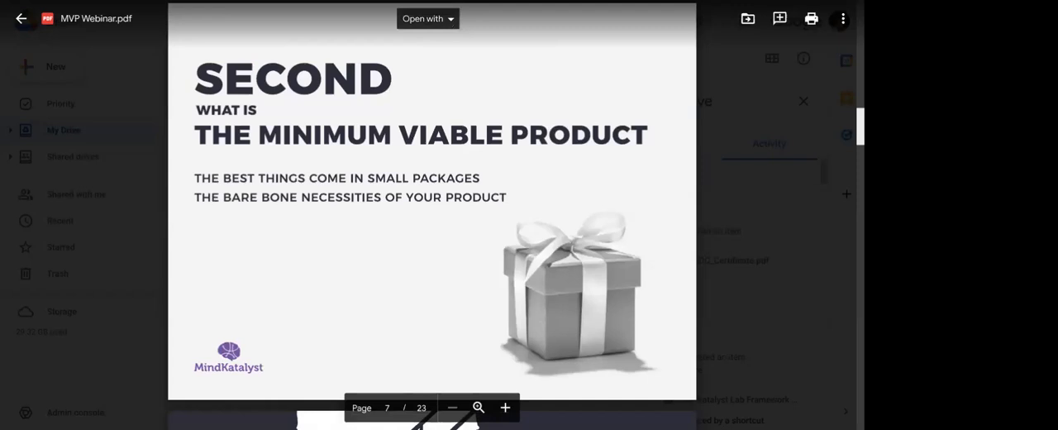
scroll("down", 3)
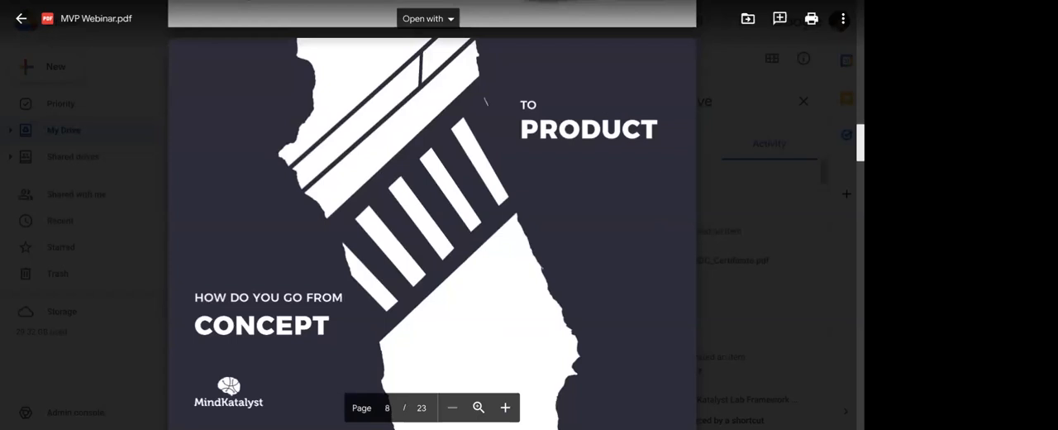
scroll("down", 3)
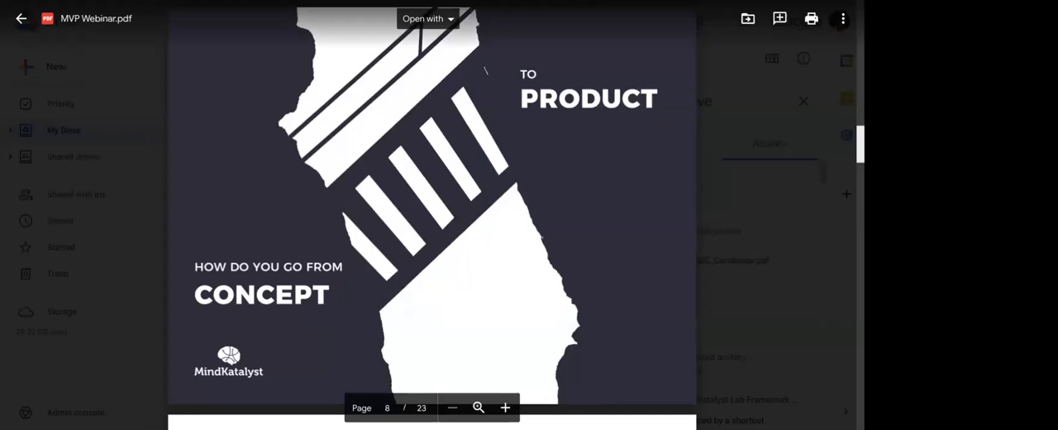
scroll("down", 3)
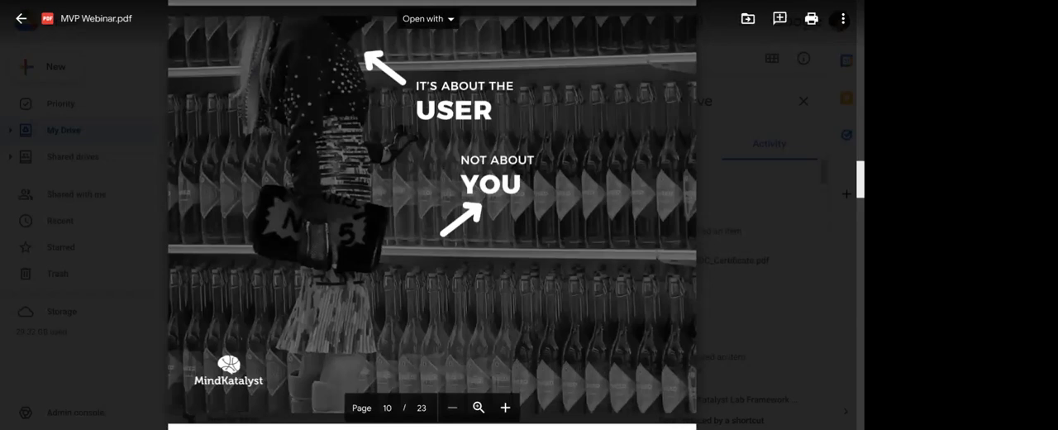
mouse_move(817, 188)
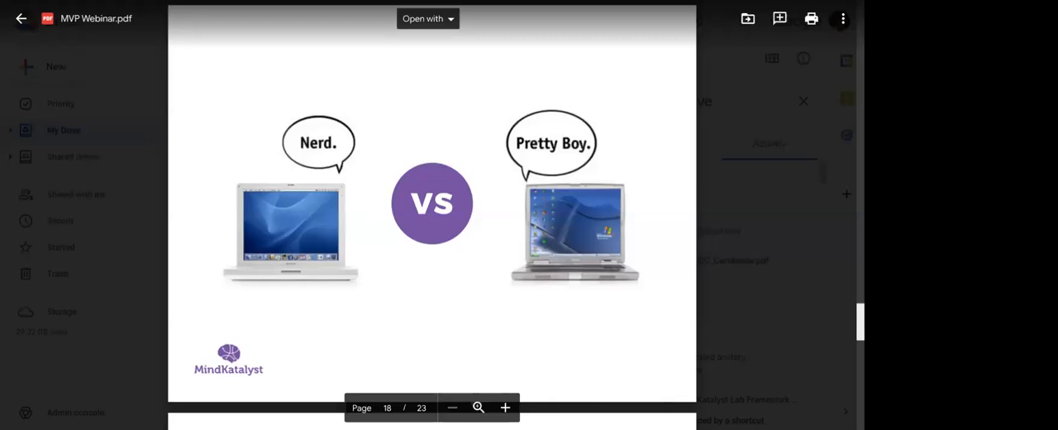
scroll("down", 3)
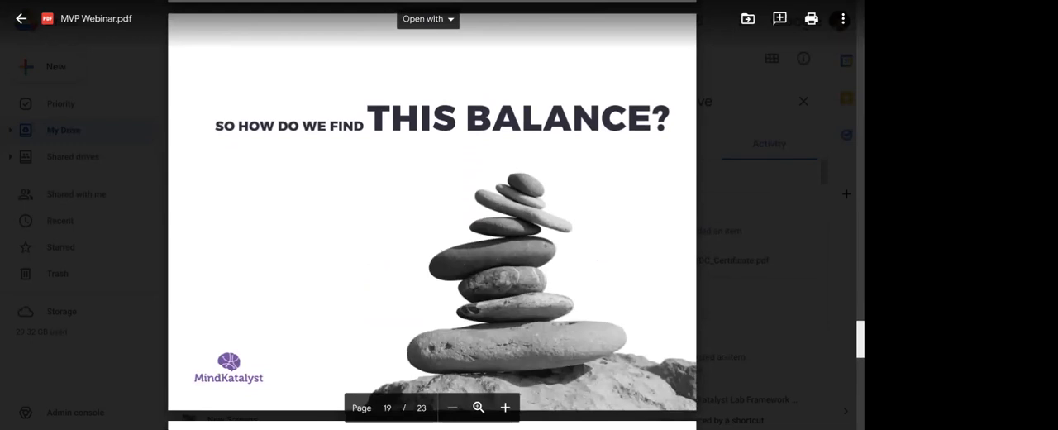
scroll("down", 3)
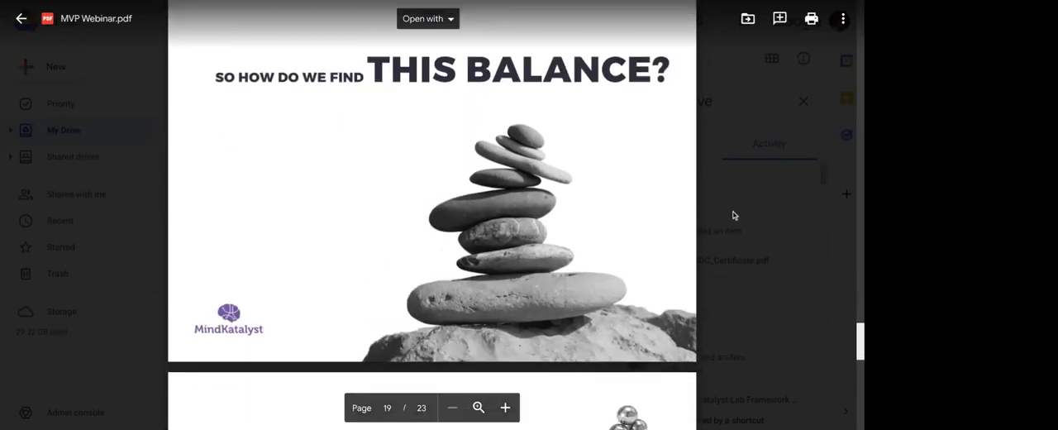
scroll("down", 3)
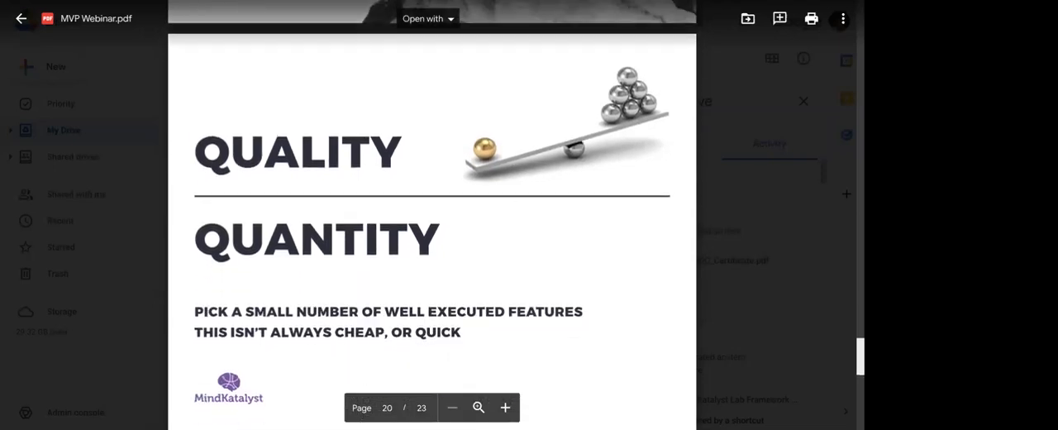
scroll("down", 3)
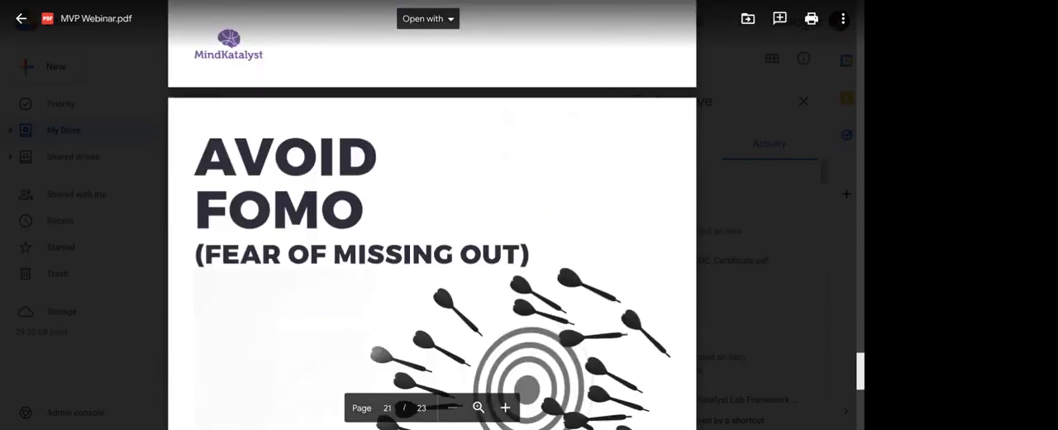
scroll("down", 3)
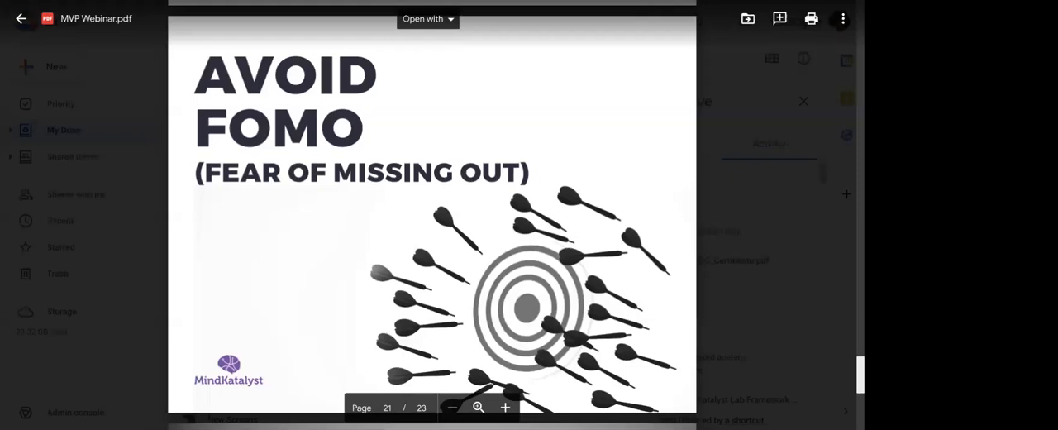
scroll("down", 3)
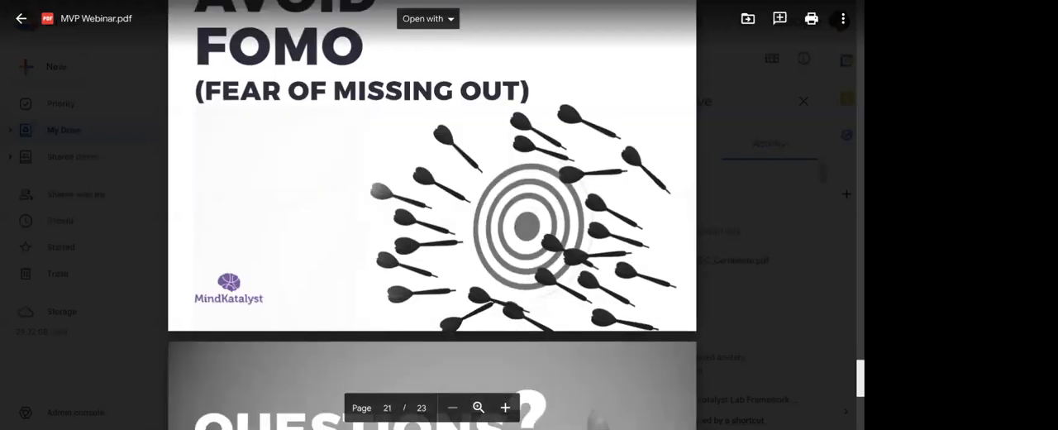
scroll("down", 3)
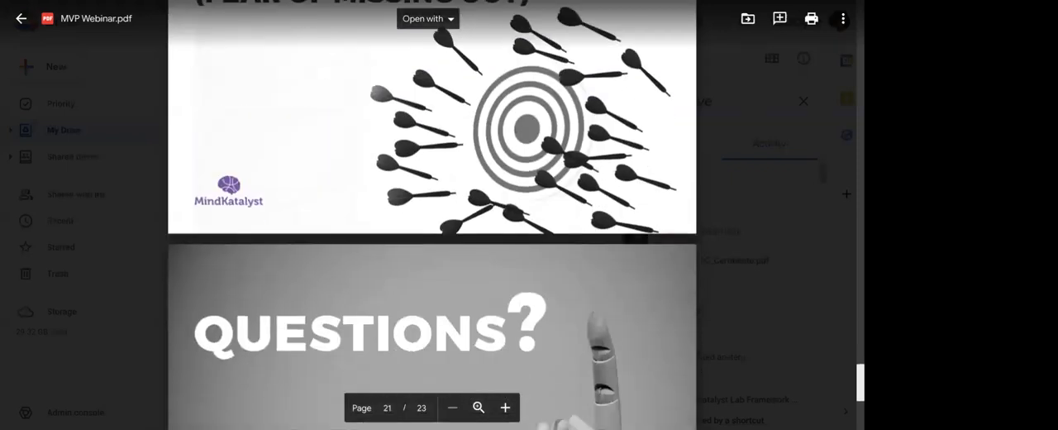
scroll("down", 3)
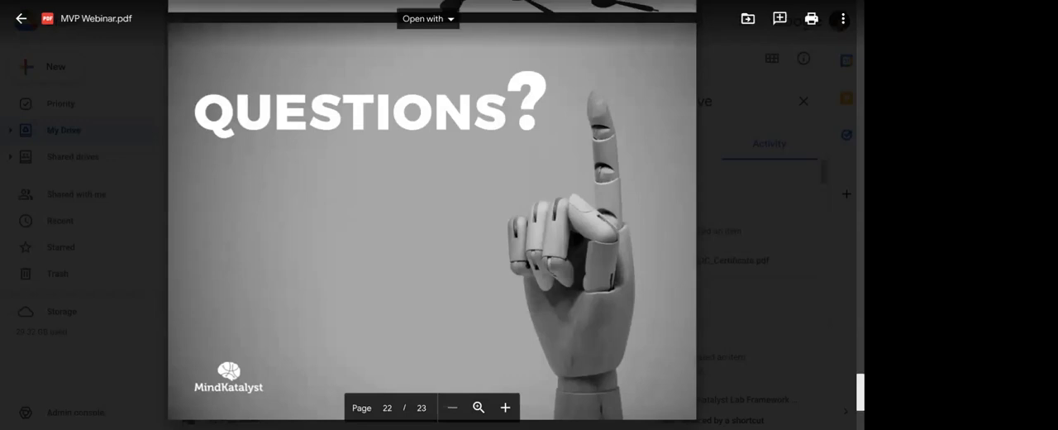
scroll("down", 3)
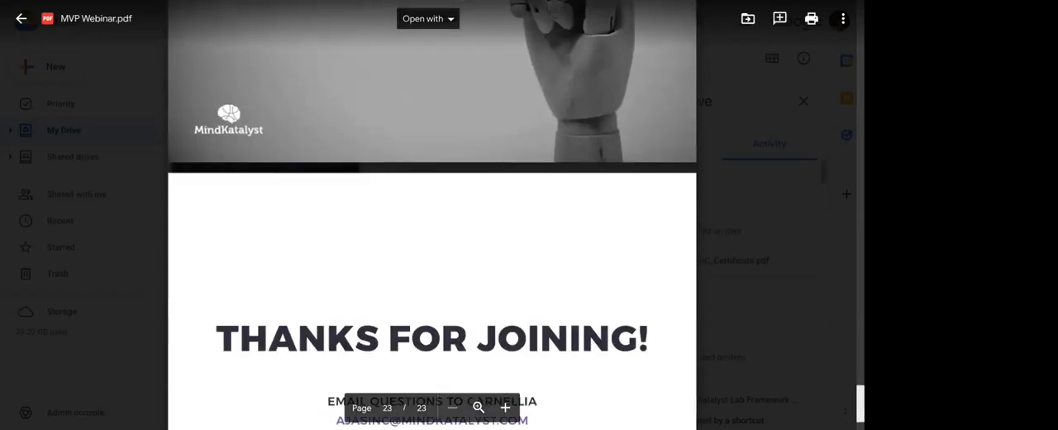